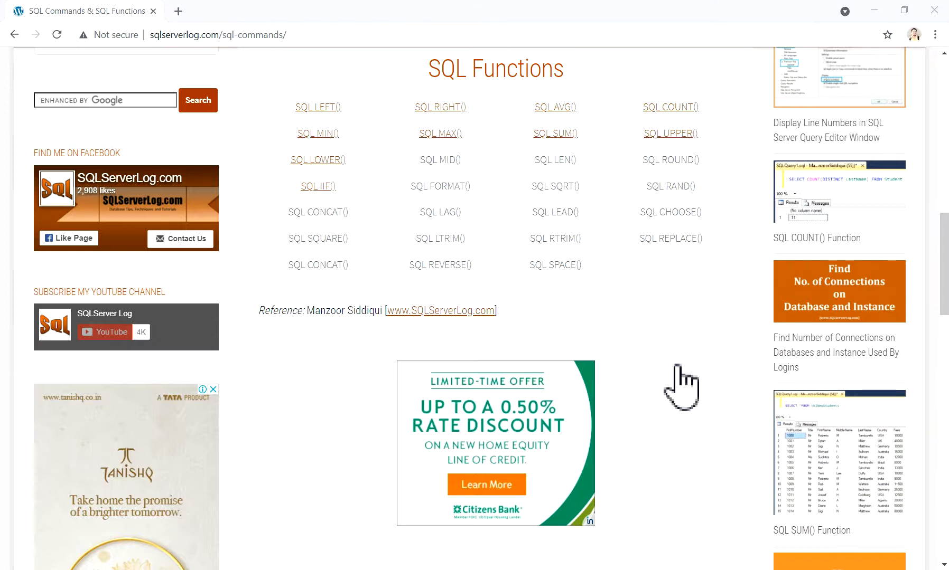
pyautogui.moveTo(663, 363)
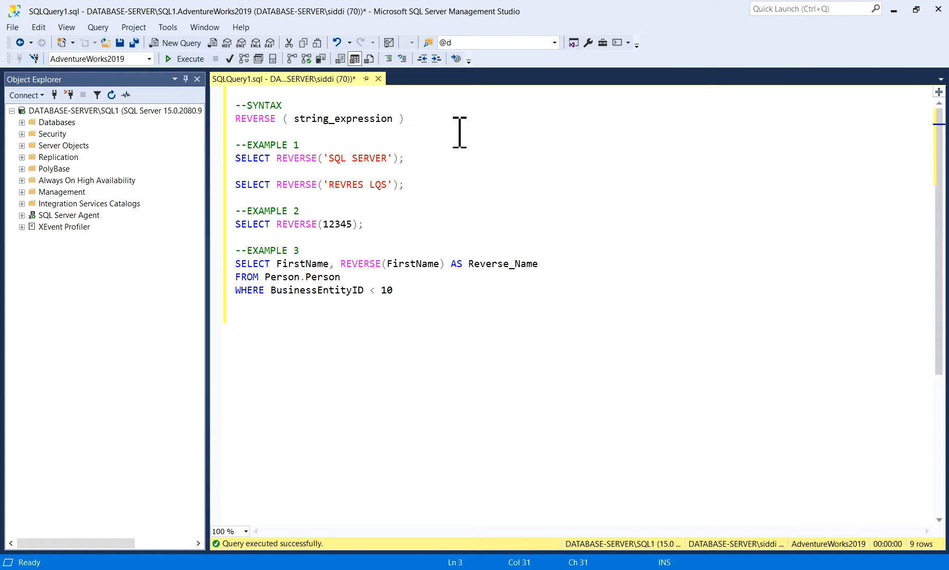
pyautogui.click(409, 119)
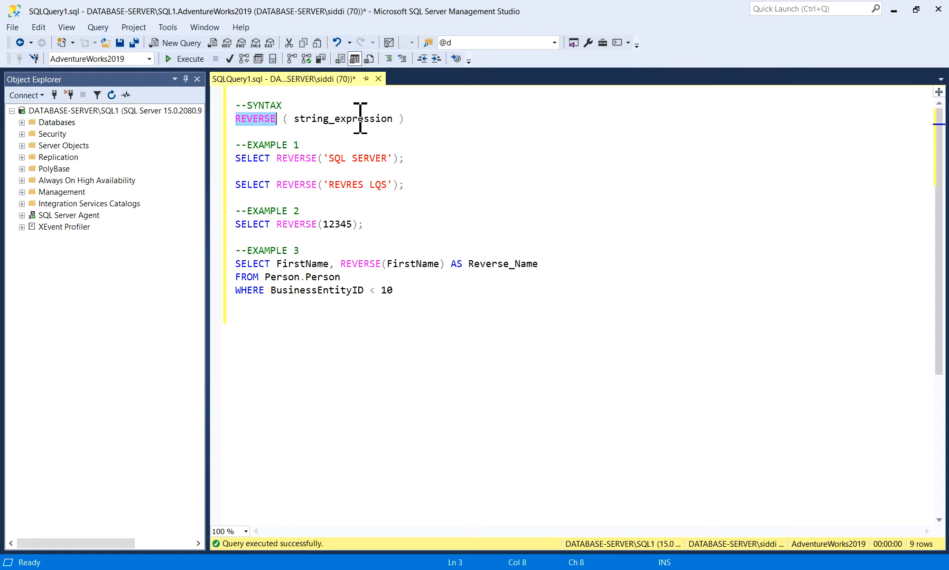
pyautogui.doubleClick(342, 118)
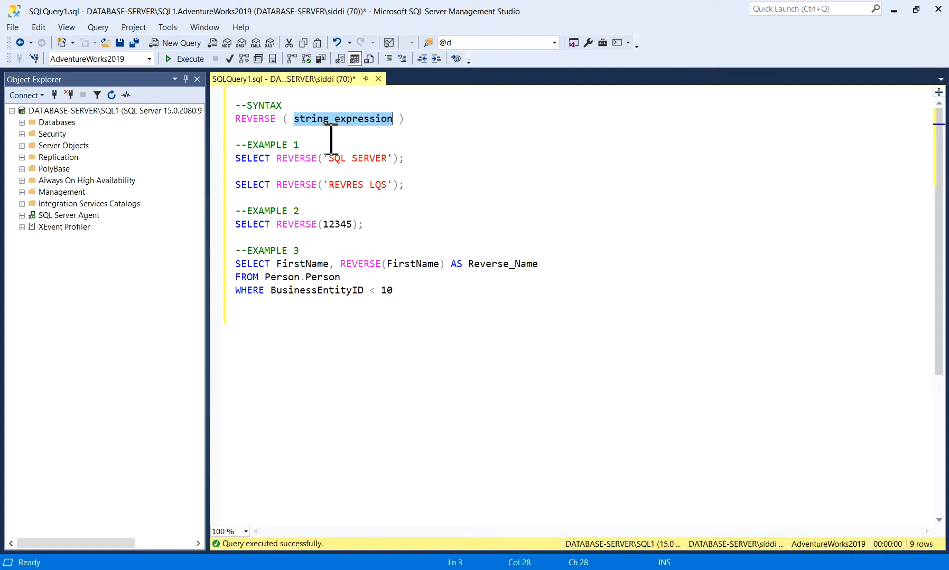
pyautogui.click(337, 159)
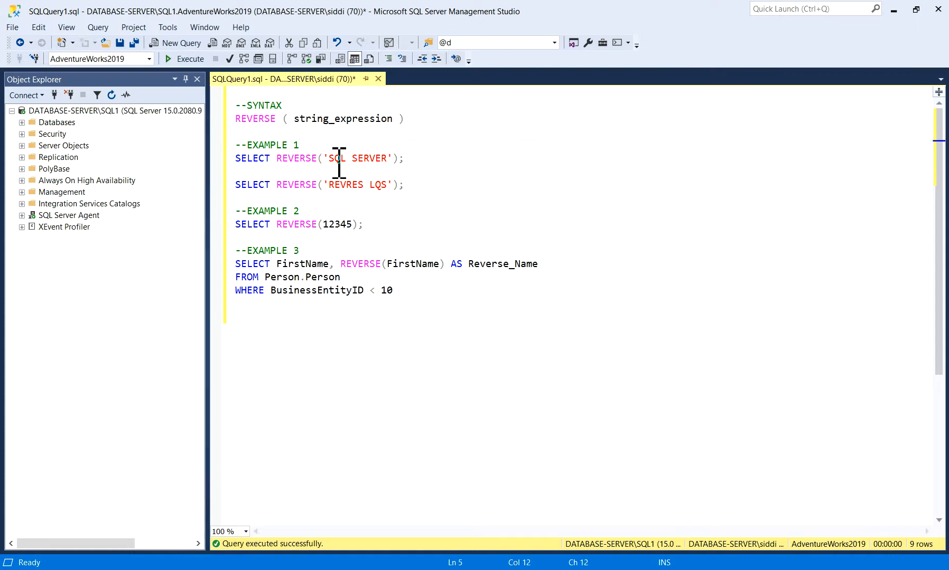
pyautogui.doubleClick(297, 158)
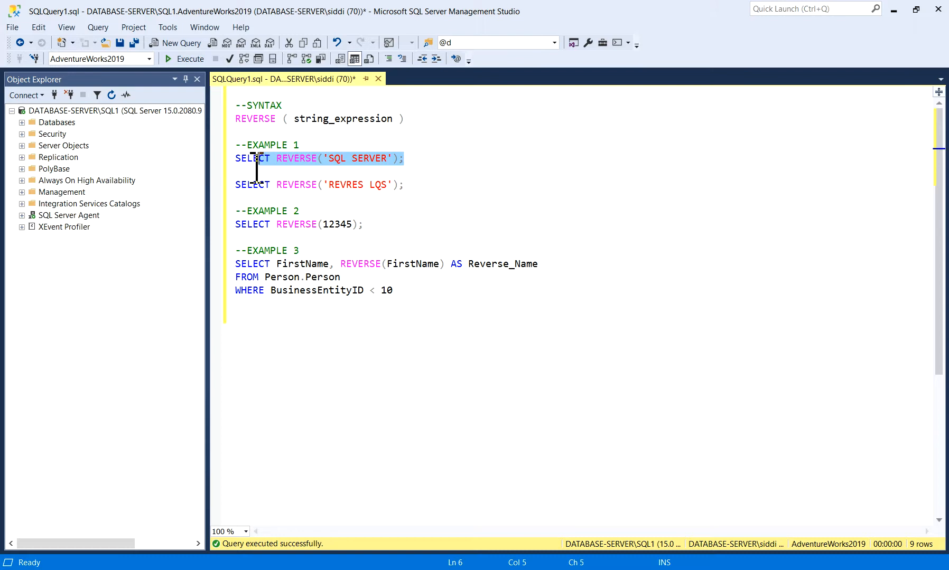
# Execute SELECT REVERSE('SQL SERVER'); and select the returned value 'REVRES LQS' in the grid.
pyautogui.click(184, 59)
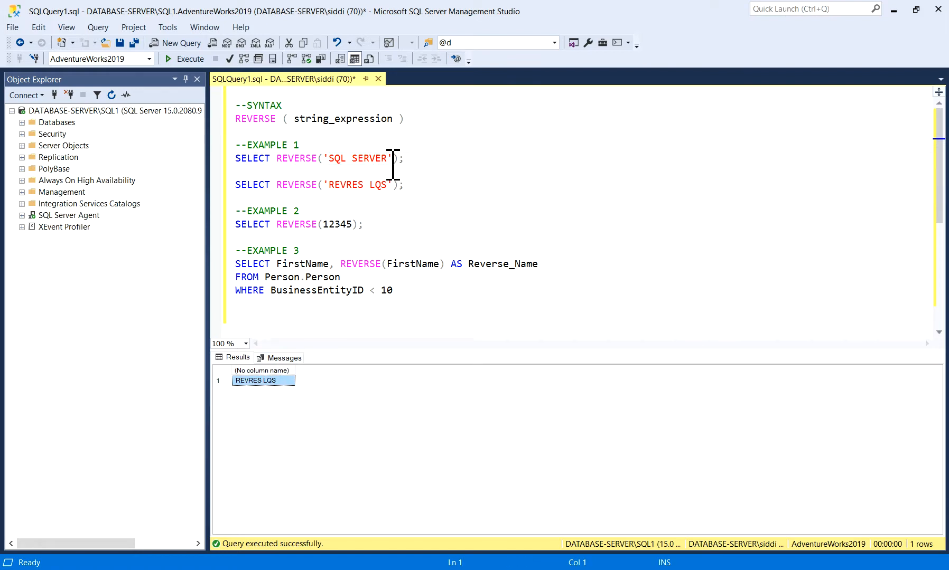
pyautogui.click(384, 158)
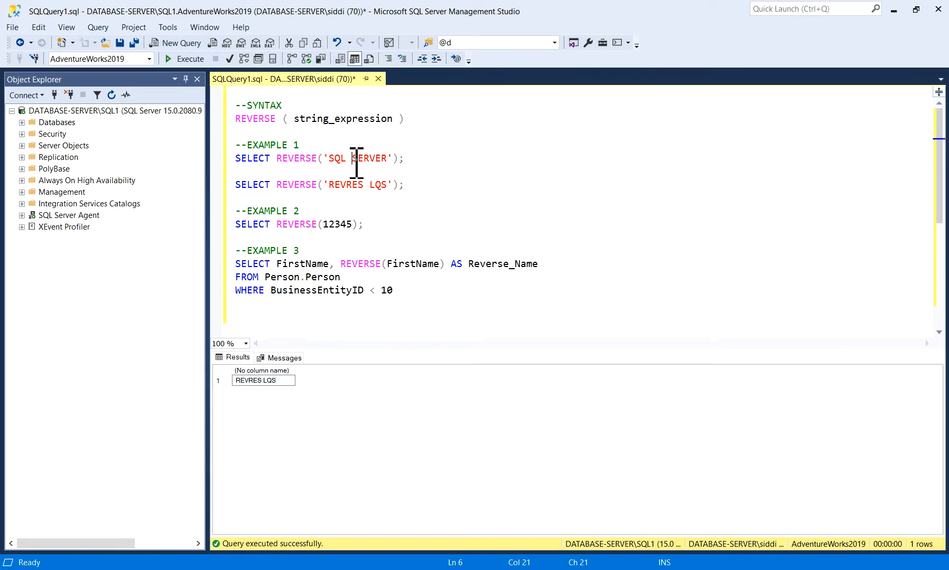
pyautogui.click(341, 159)
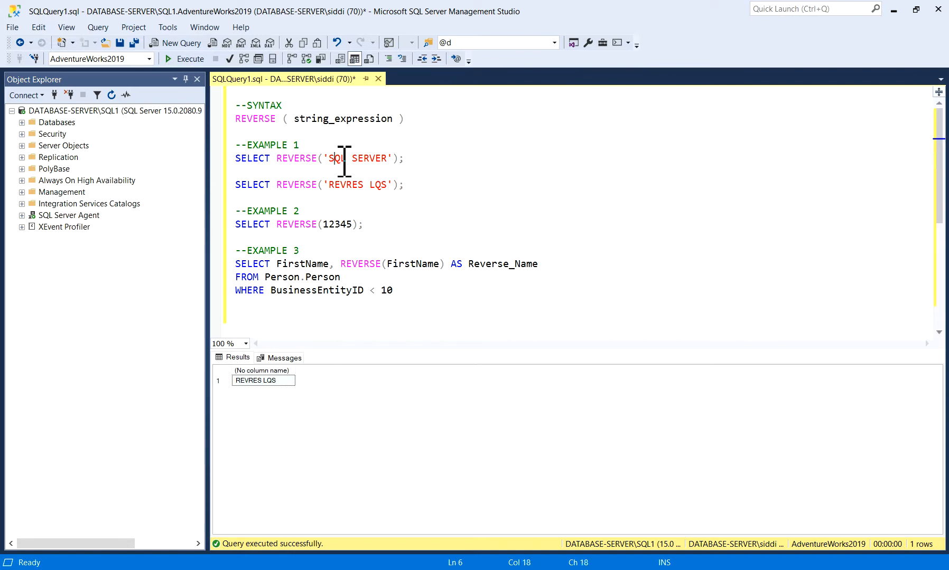
pyautogui.click(262, 380)
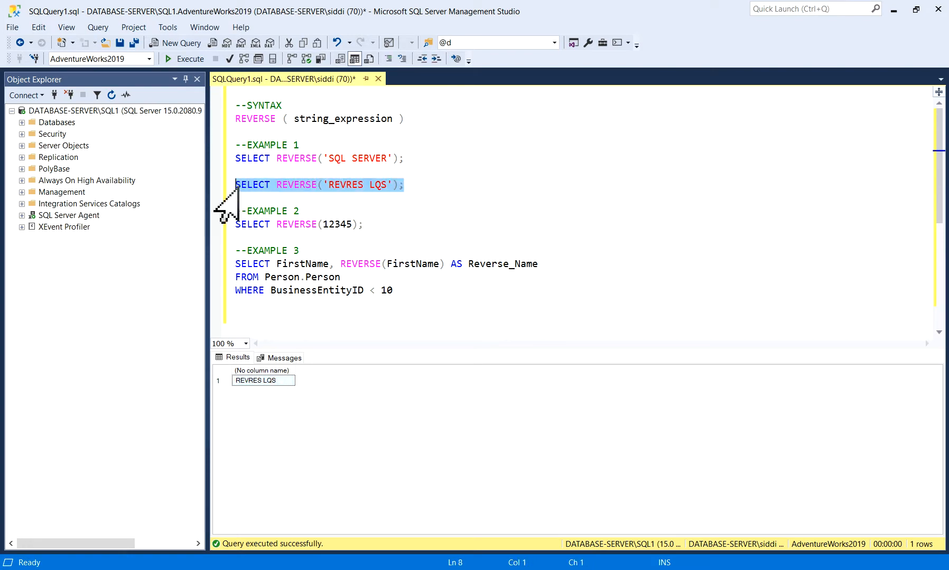
pyautogui.moveTo(354, 212)
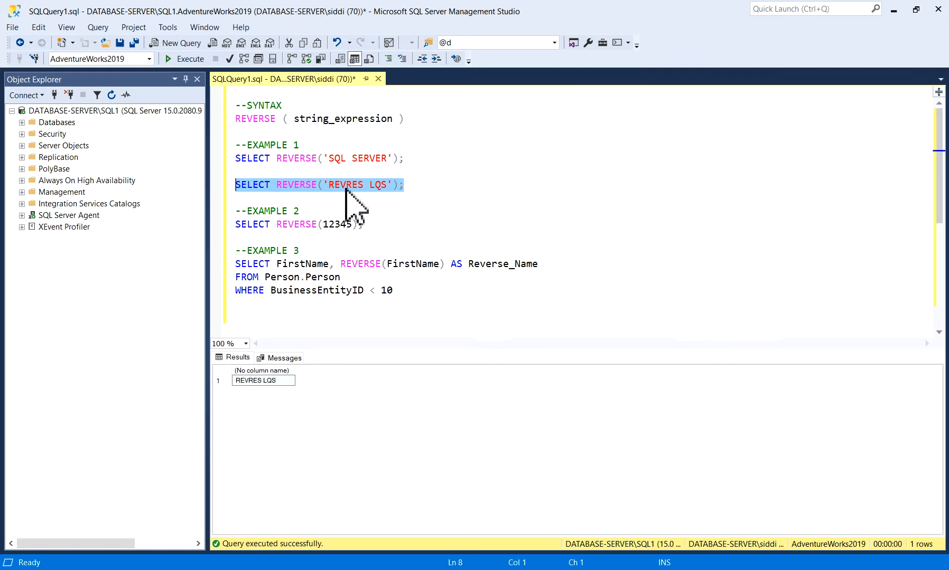
pyautogui.moveTo(317, 200)
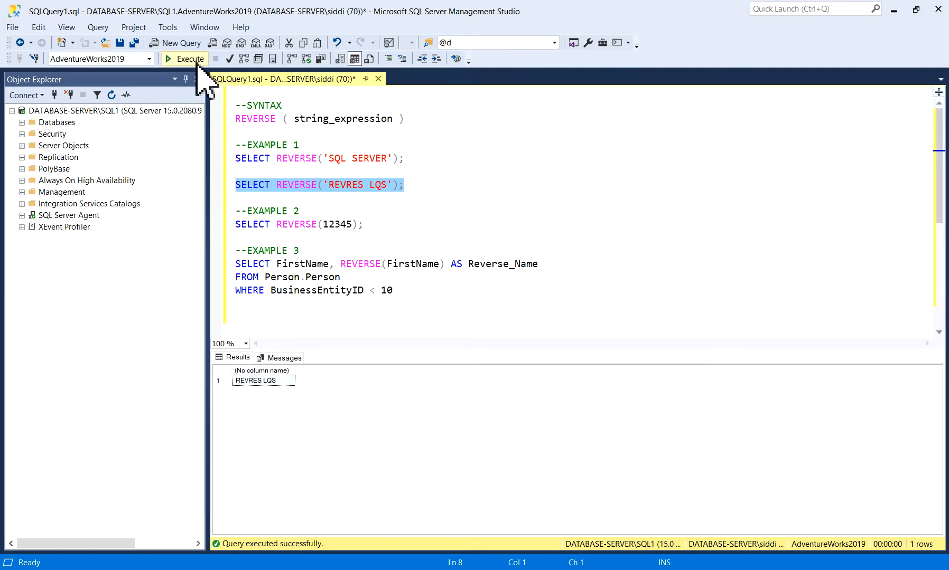
# Execute SELECT REVERSE('REVRES LQS'); and select the resulting 'SQL SERVER' value.
pyautogui.click(190, 59)
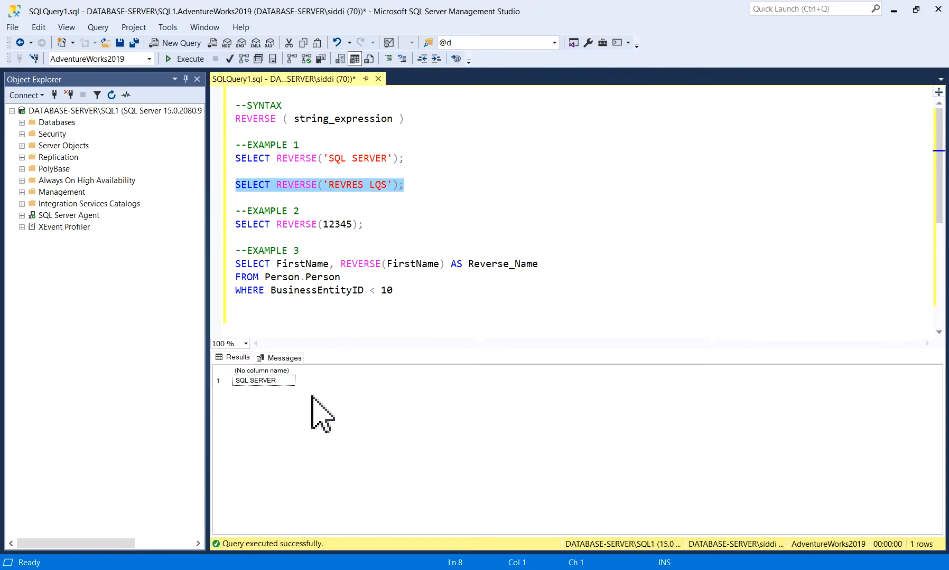
pyautogui.click(262, 379)
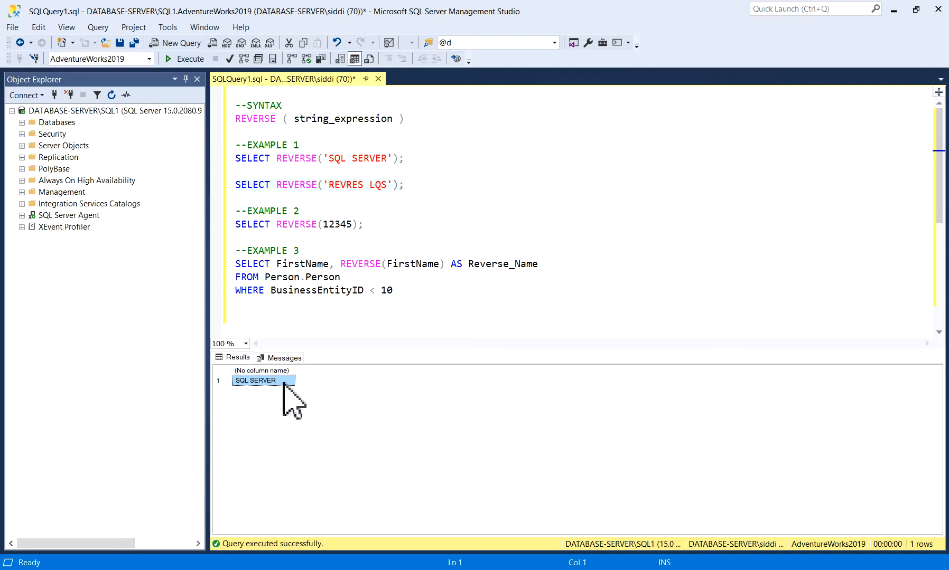
pyautogui.click(321, 225)
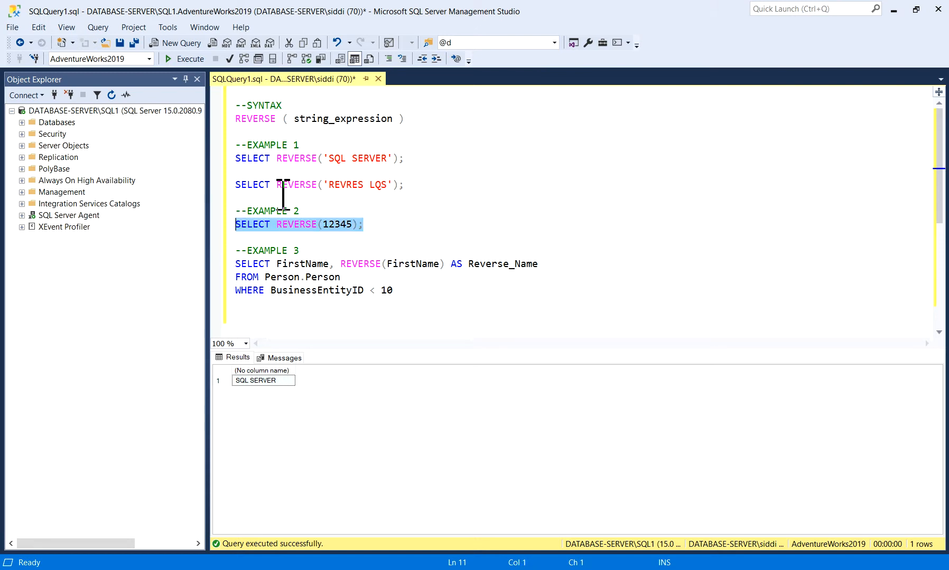
pyautogui.click(185, 59)
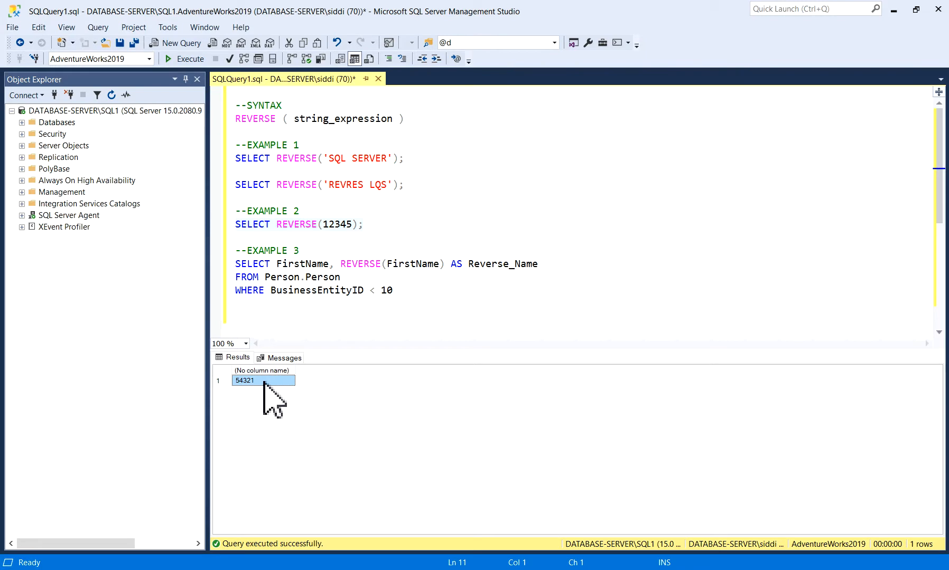
pyautogui.moveTo(359, 257)
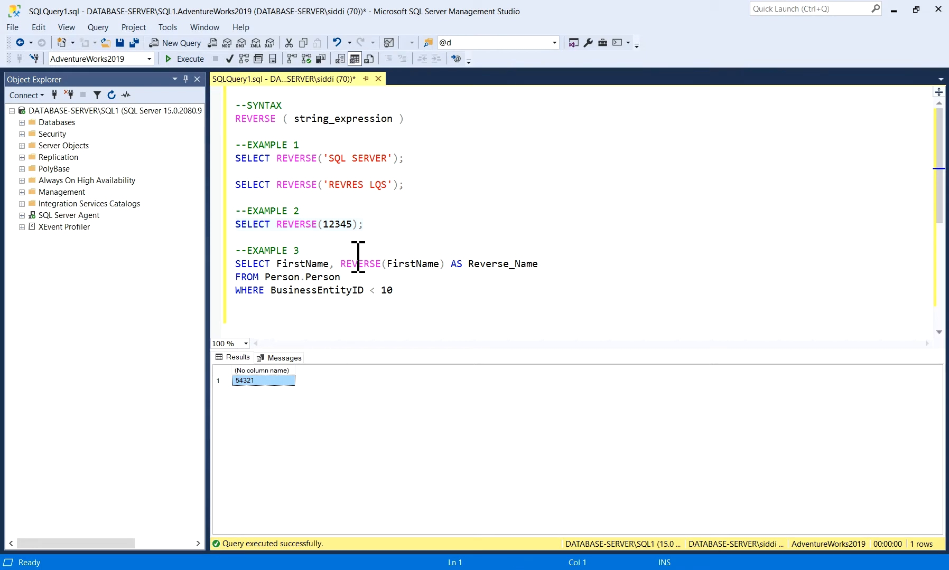
pyautogui.click(341, 224)
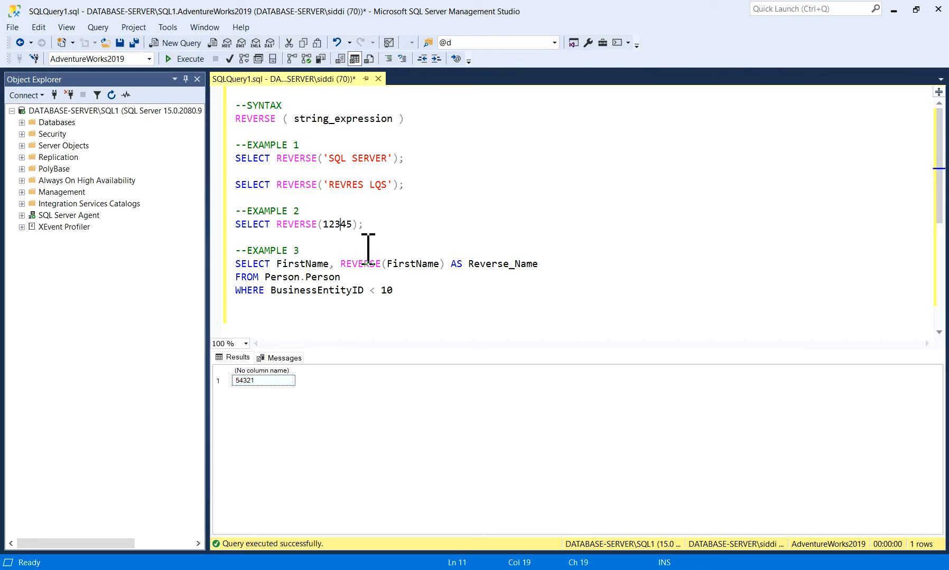
pyautogui.click(263, 380)
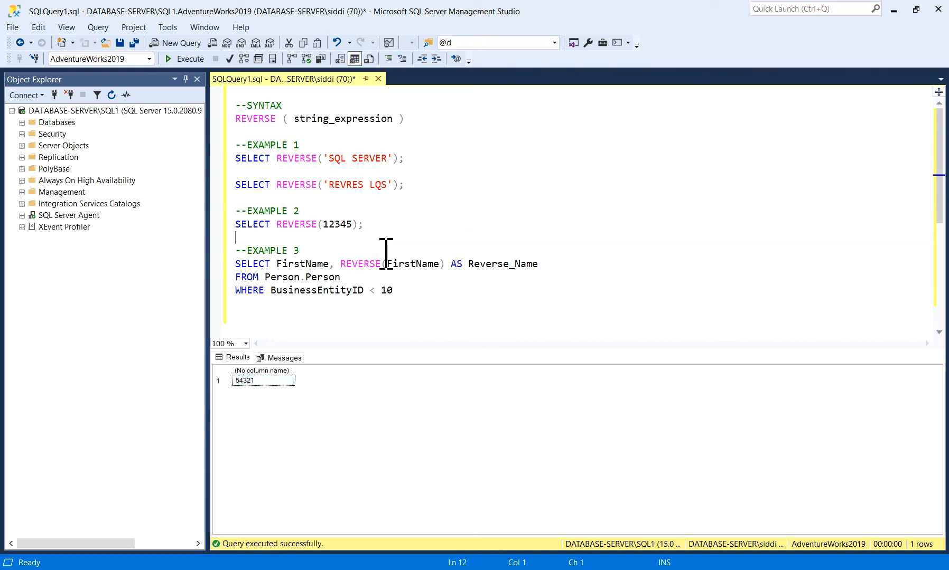
pyautogui.click(400, 290)
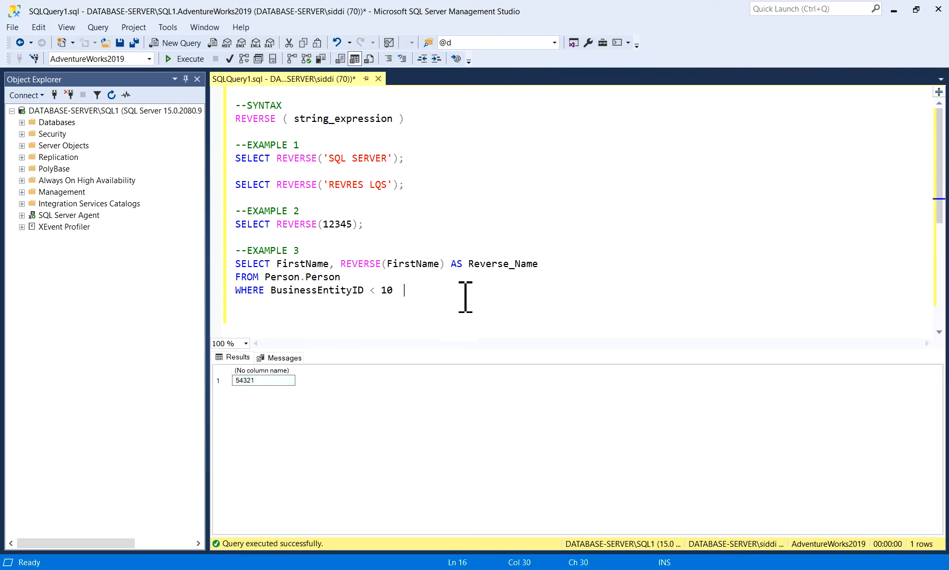
pyautogui.doubleClick(321, 277)
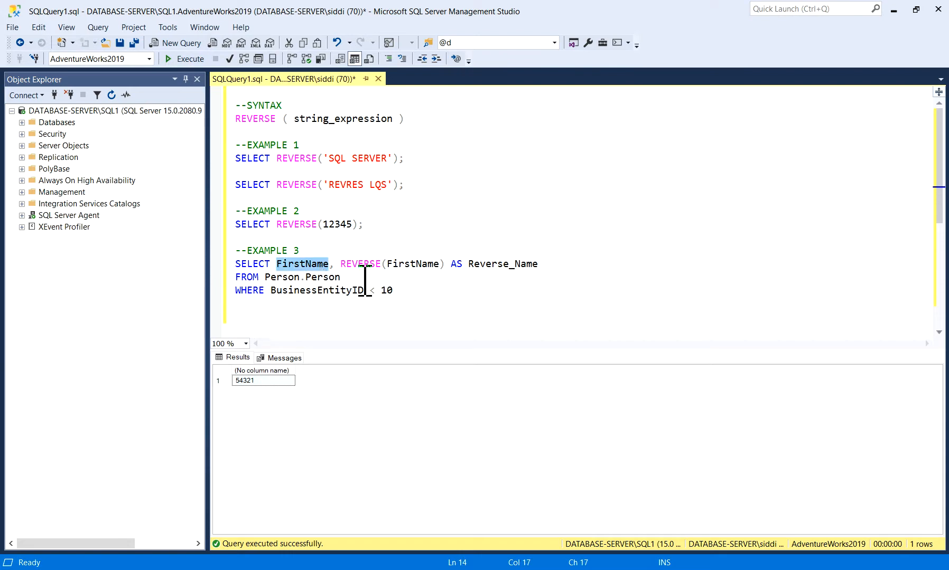
pyautogui.moveTo(312, 285)
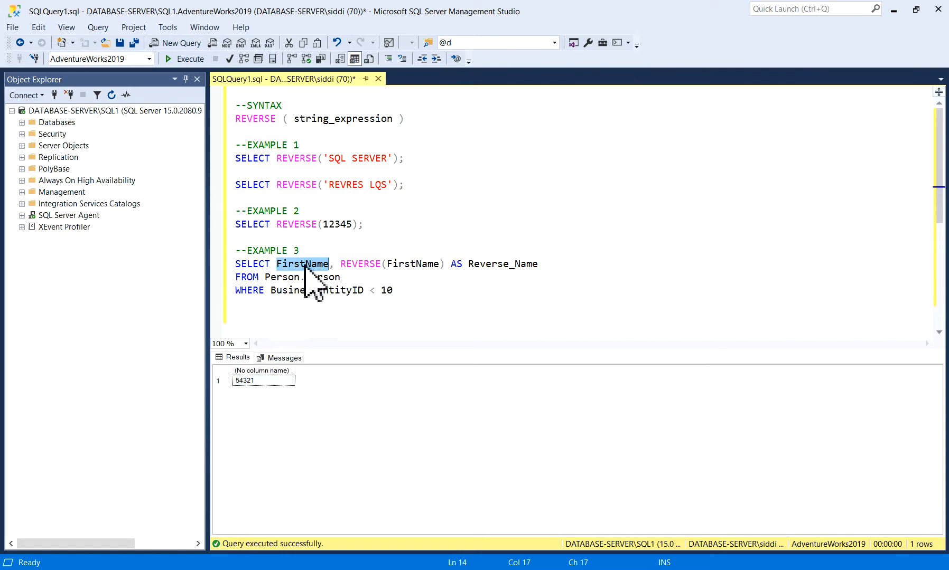
pyautogui.moveTo(323, 293)
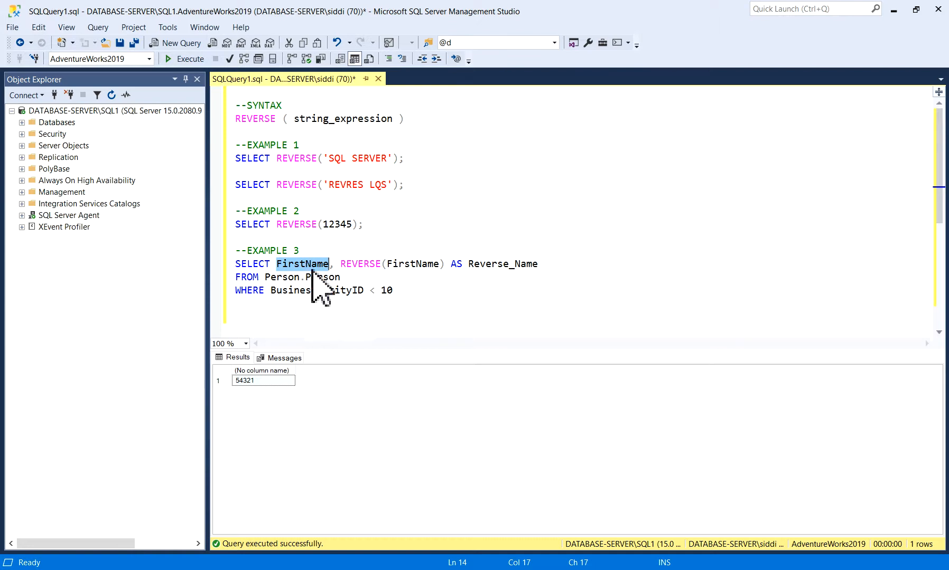
pyautogui.doubleClick(502, 264)
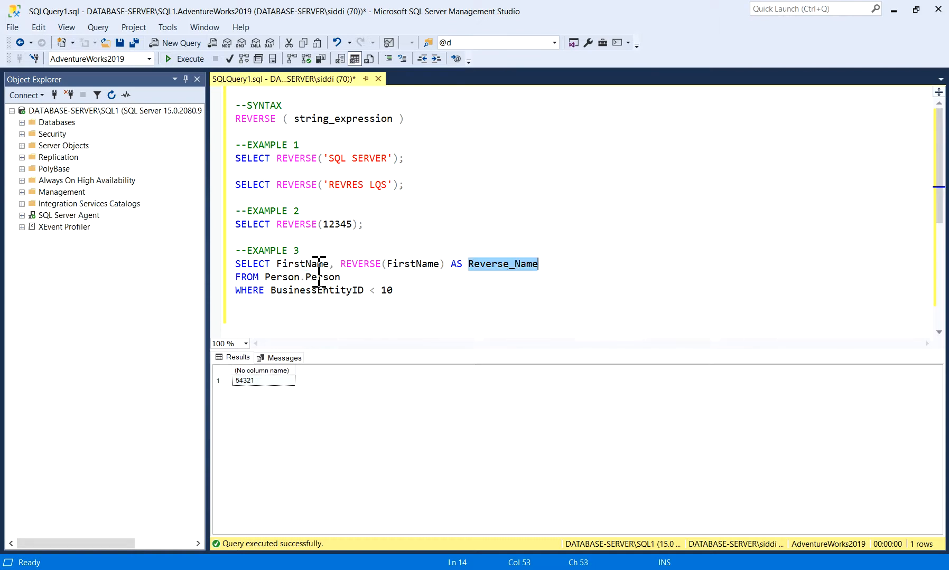
pyautogui.doubleClick(412, 263)
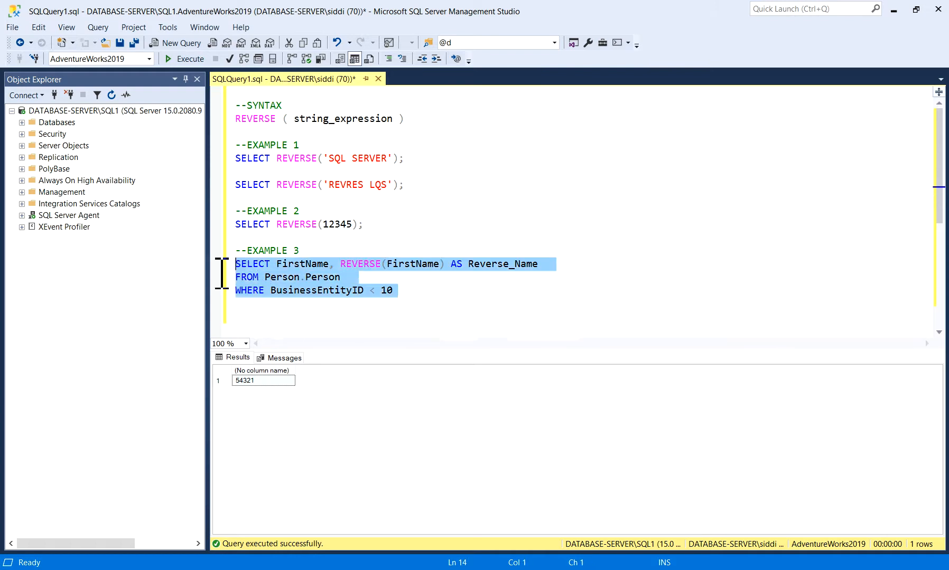
# Execute Example 3 and highlight the result pairs Ken/neK and Rob/boR.
pyautogui.click(191, 58)
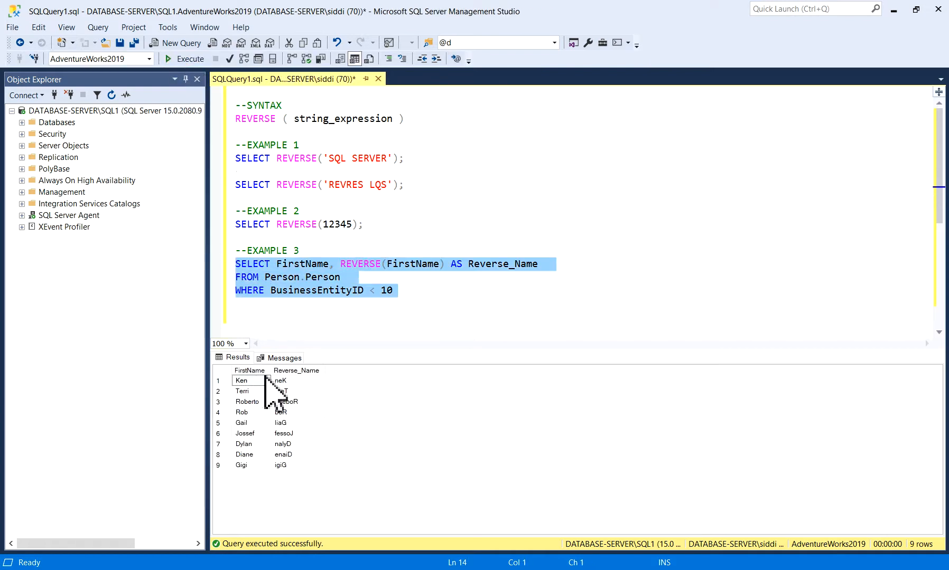
pyautogui.click(241, 380)
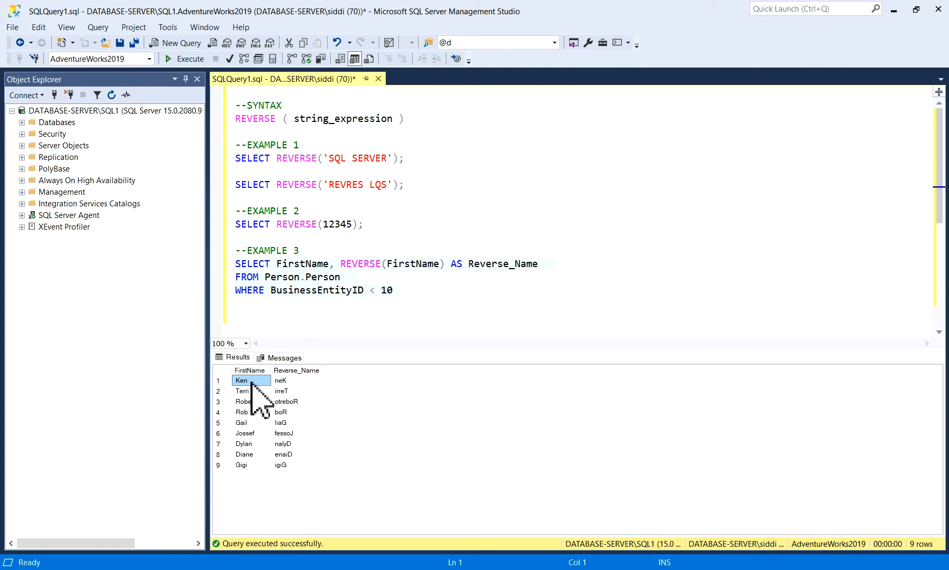
pyautogui.click(297, 380)
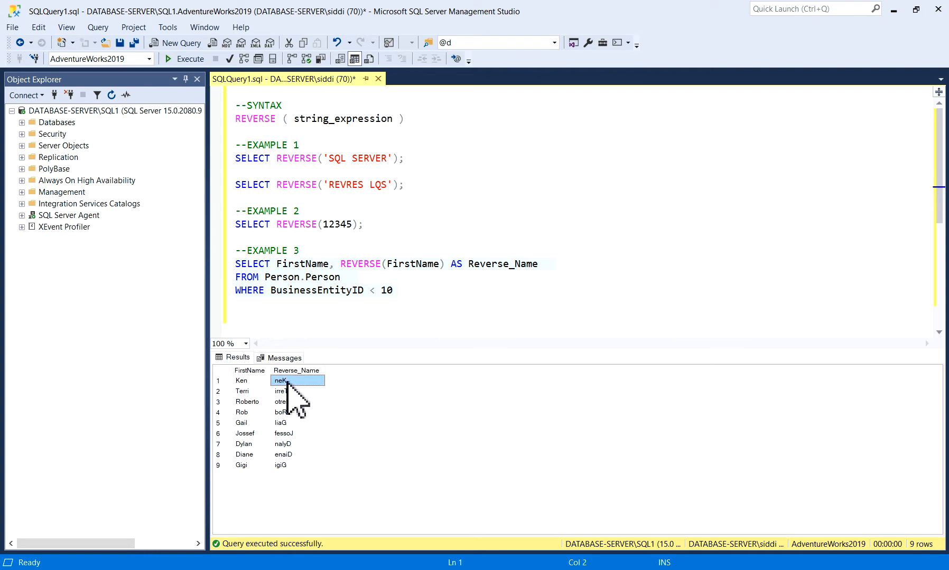
pyautogui.moveTo(259, 432)
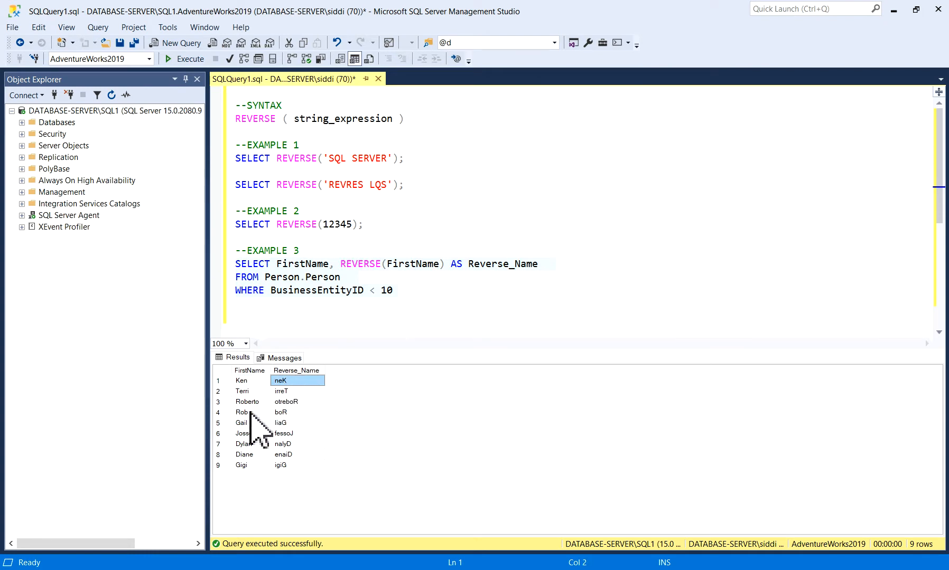
pyautogui.click(242, 412)
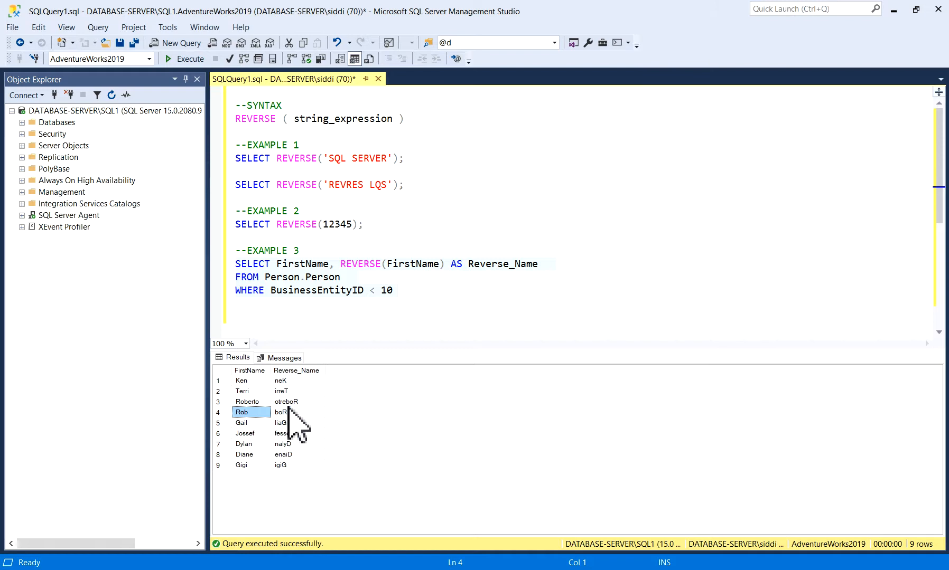
pyautogui.click(290, 412)
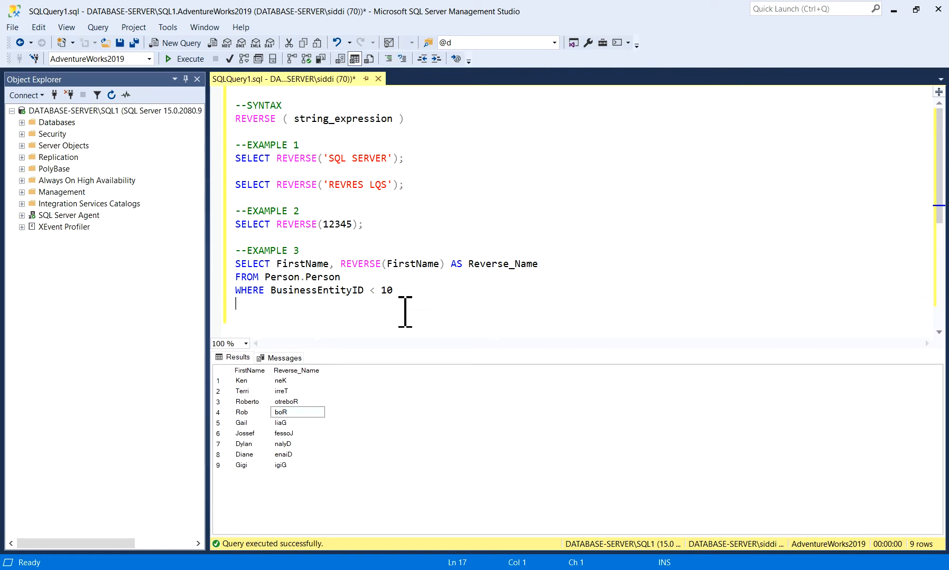
pyautogui.moveTo(414, 302)
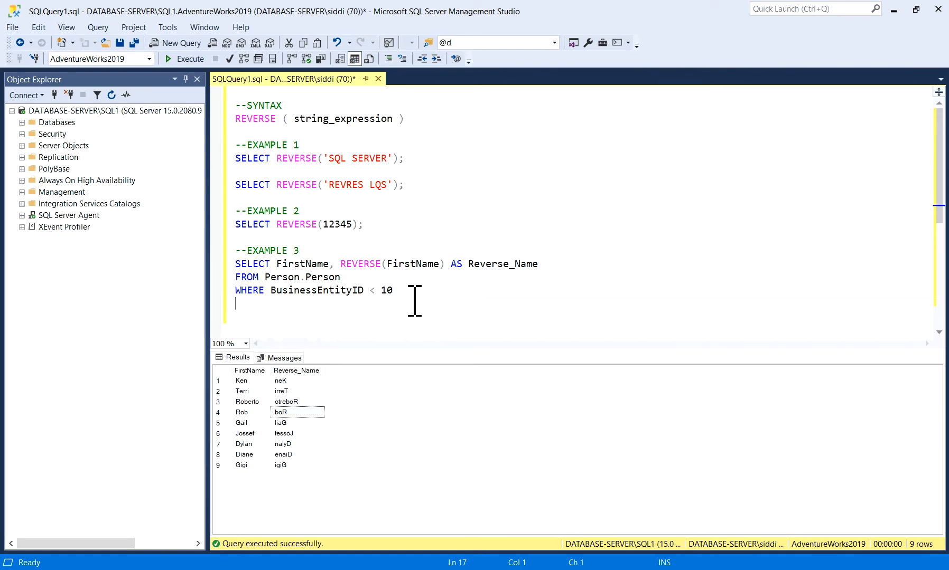
pyautogui.moveTo(415, 303)
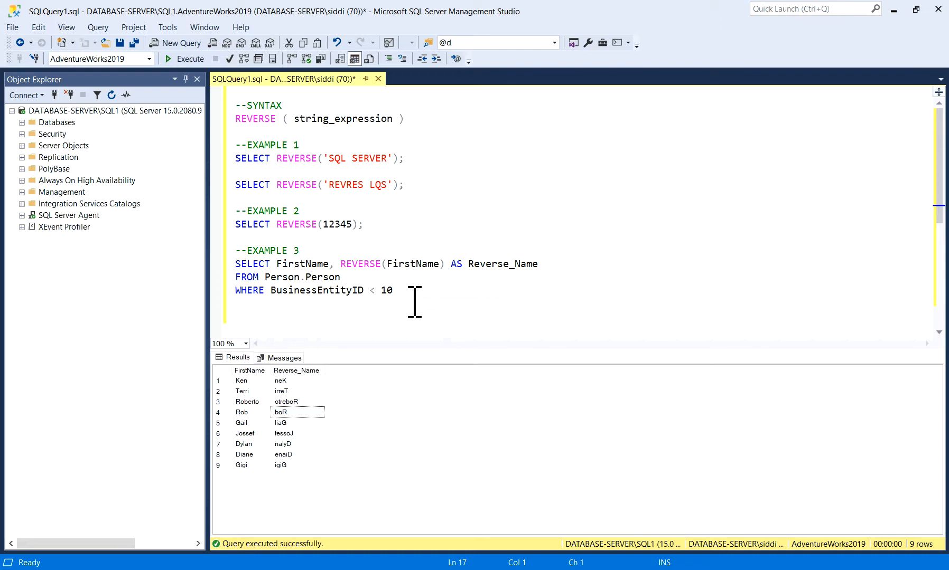